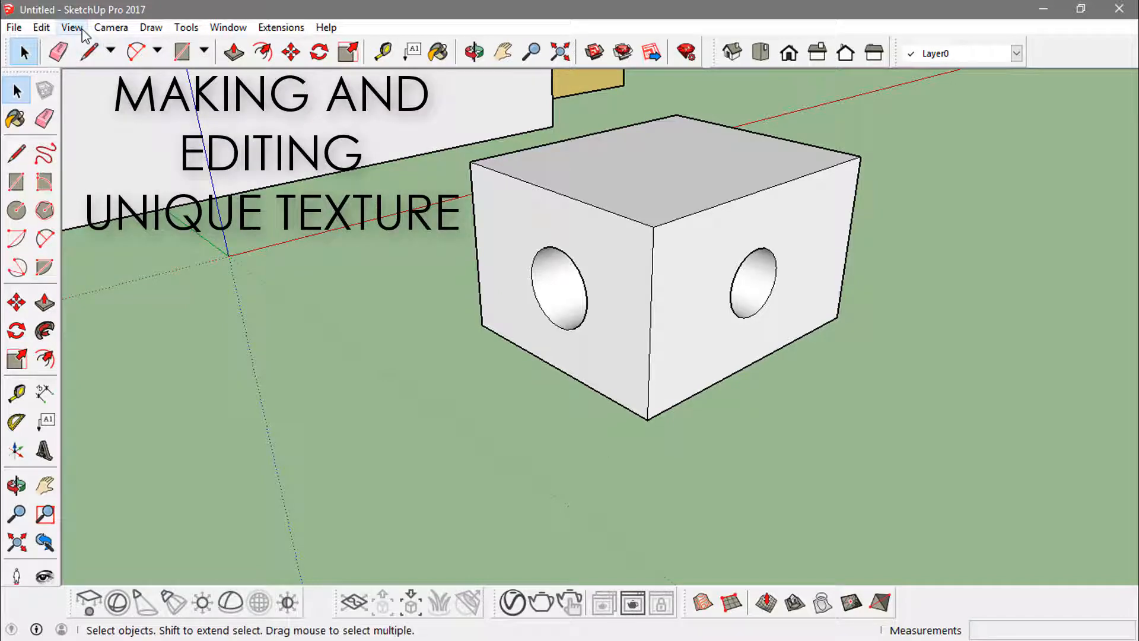
- Show the Default Tray, expand the Styles panel and switch to its Edit view of Edge Settings
click(71, 28)
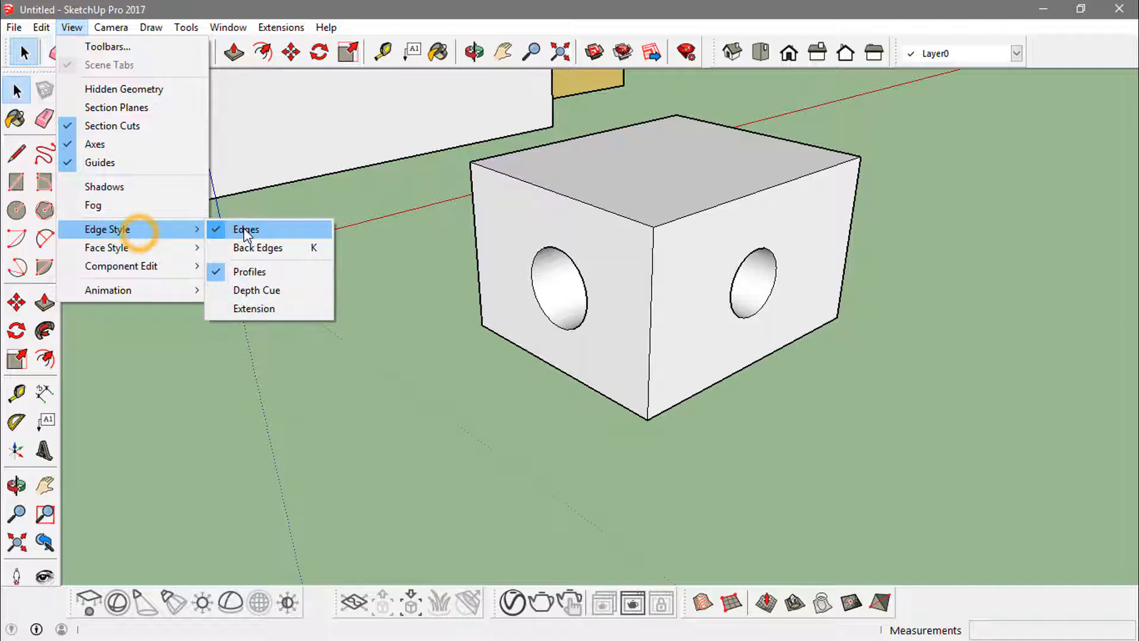
mouse_move(273, 238)
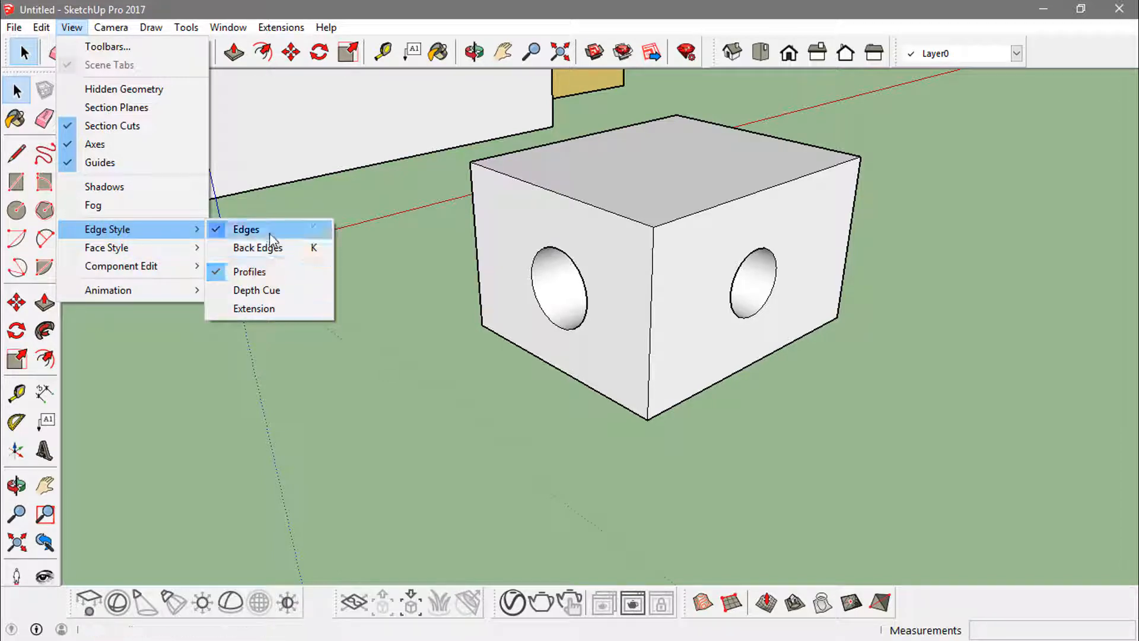
mouse_move(257, 248)
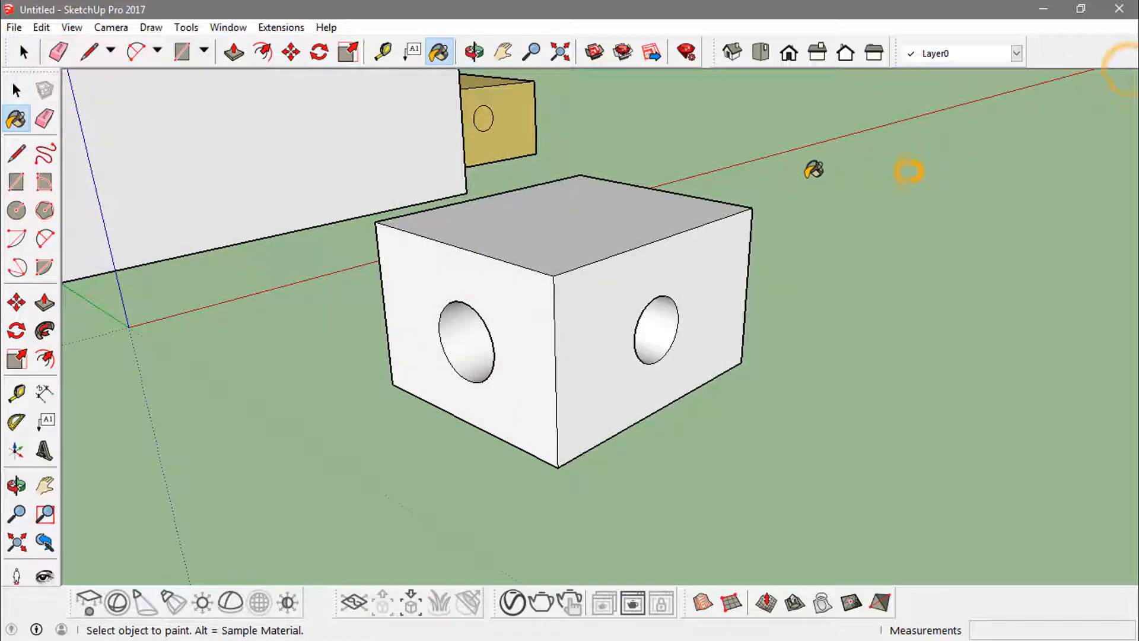
click(17, 52)
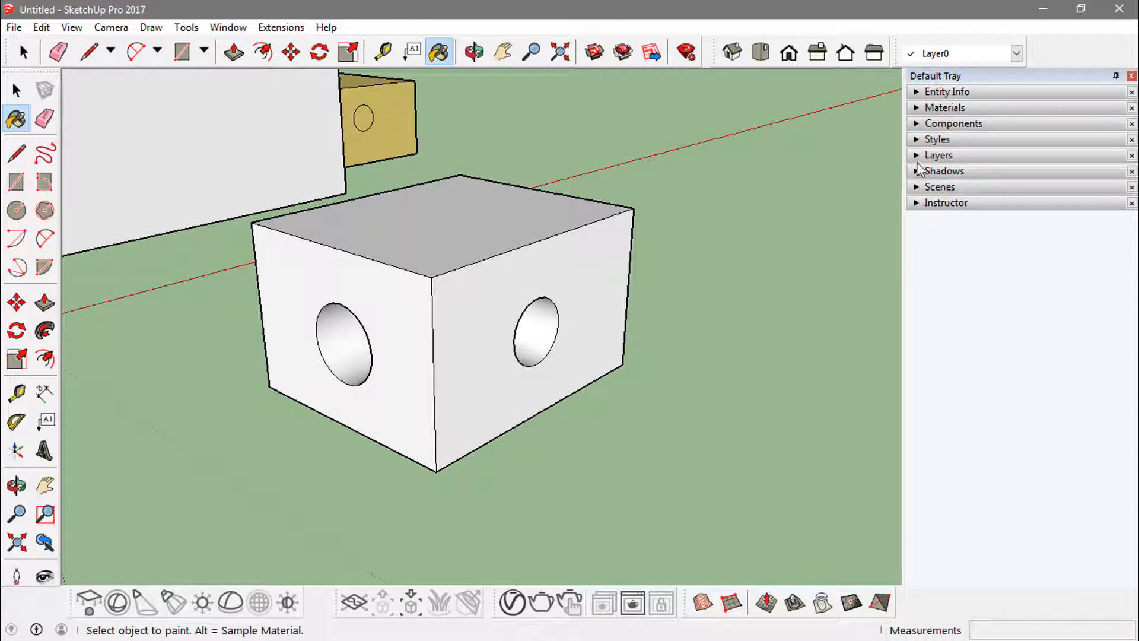
click(937, 139)
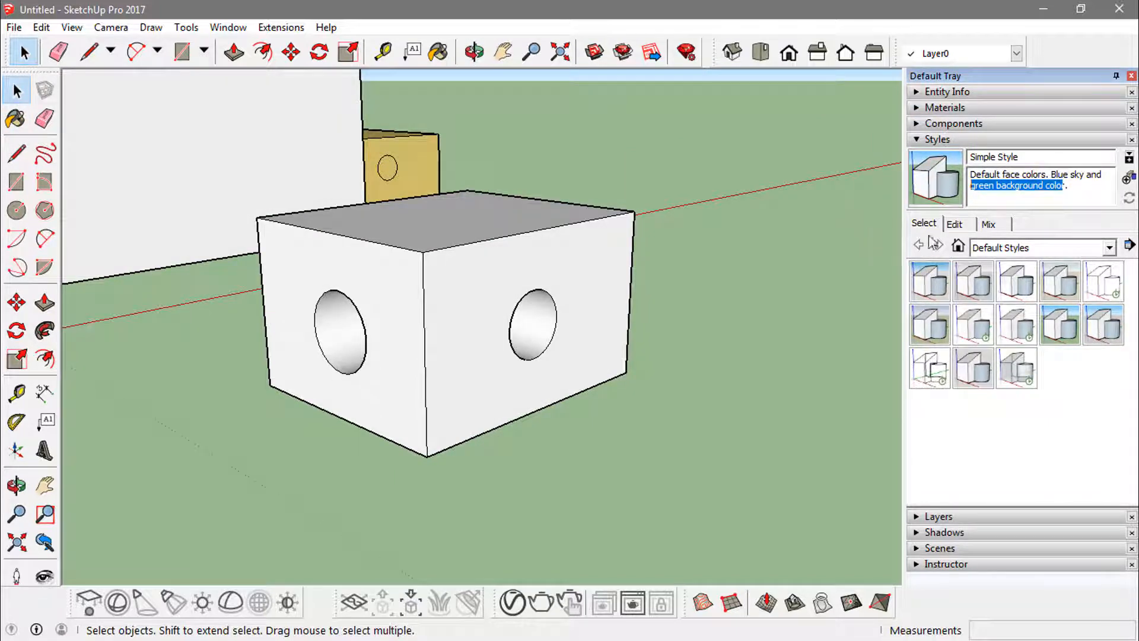
click(952, 224)
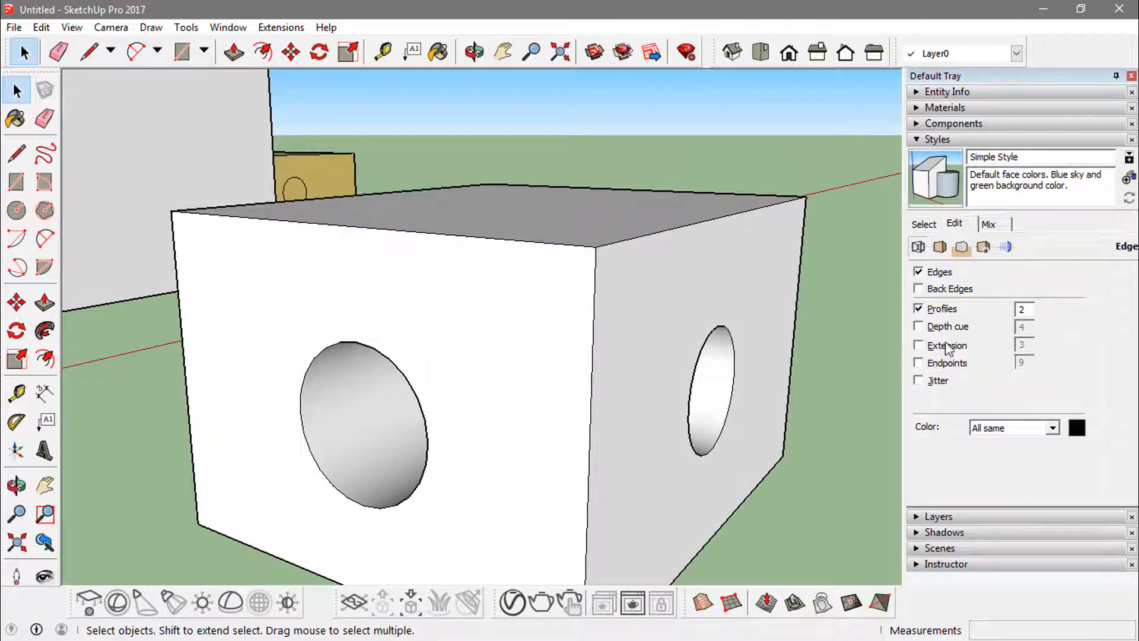
- Uncheck Edges and Profiles so the box is drawn without any outlines
click(473, 51)
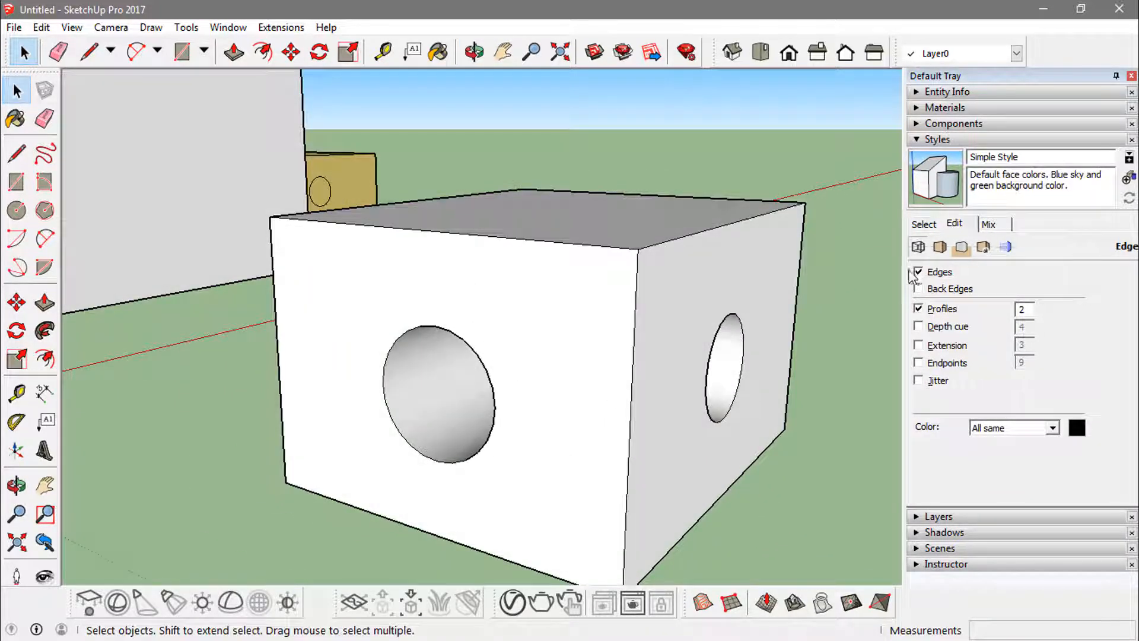
click(919, 271)
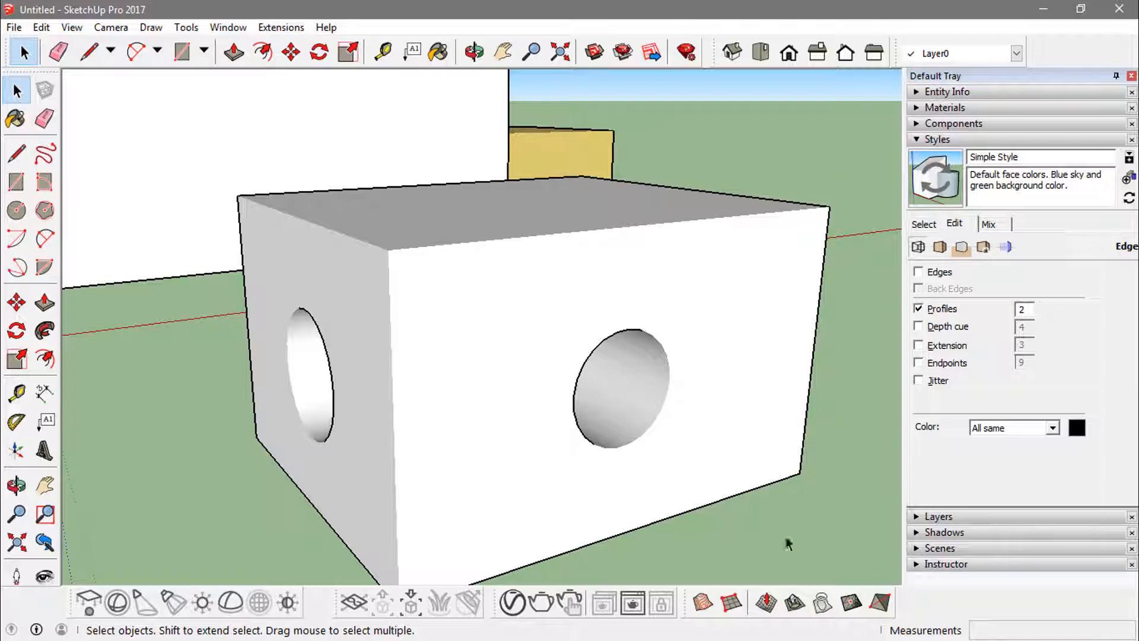
click(473, 51)
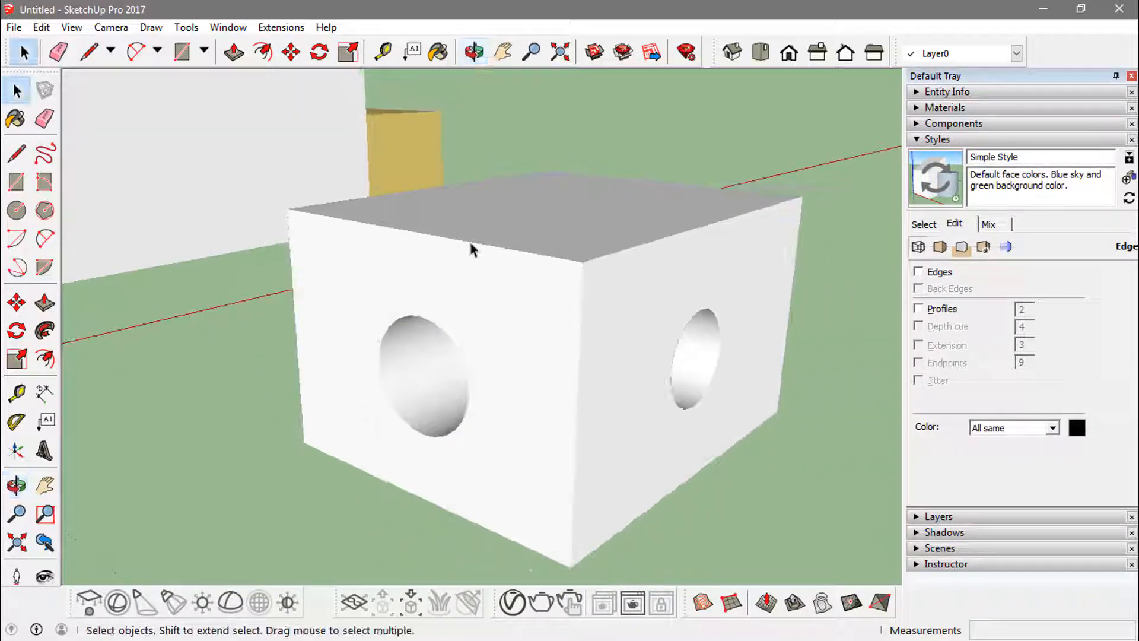
click(918, 272)
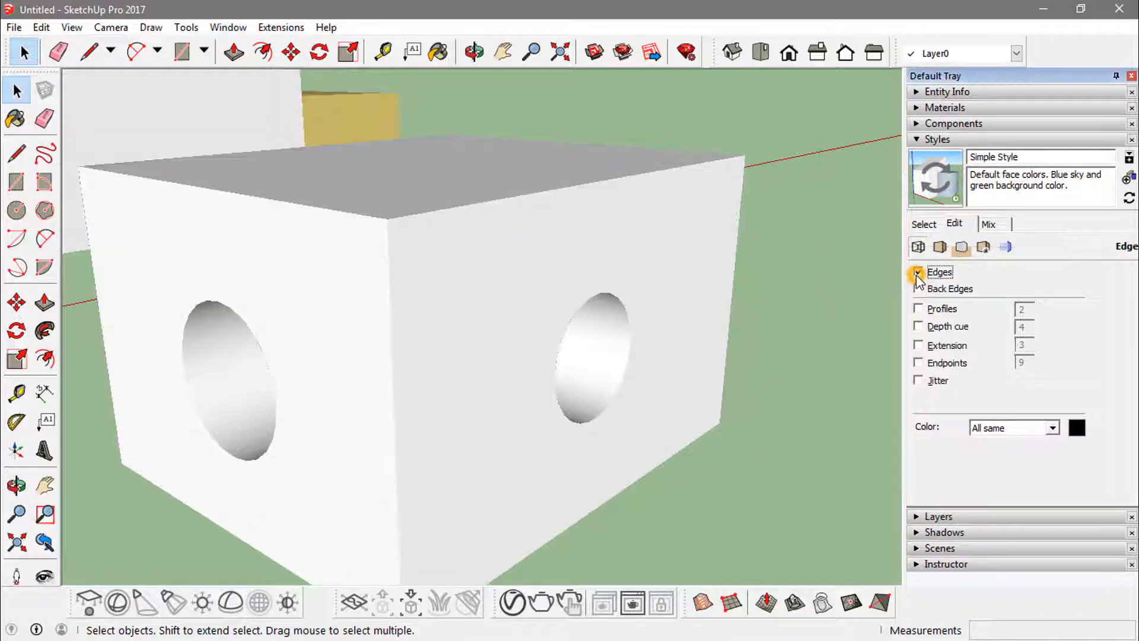
- Check Edges, Back Edges and Profiles so hidden edges show dashed through the box
click(918, 271)
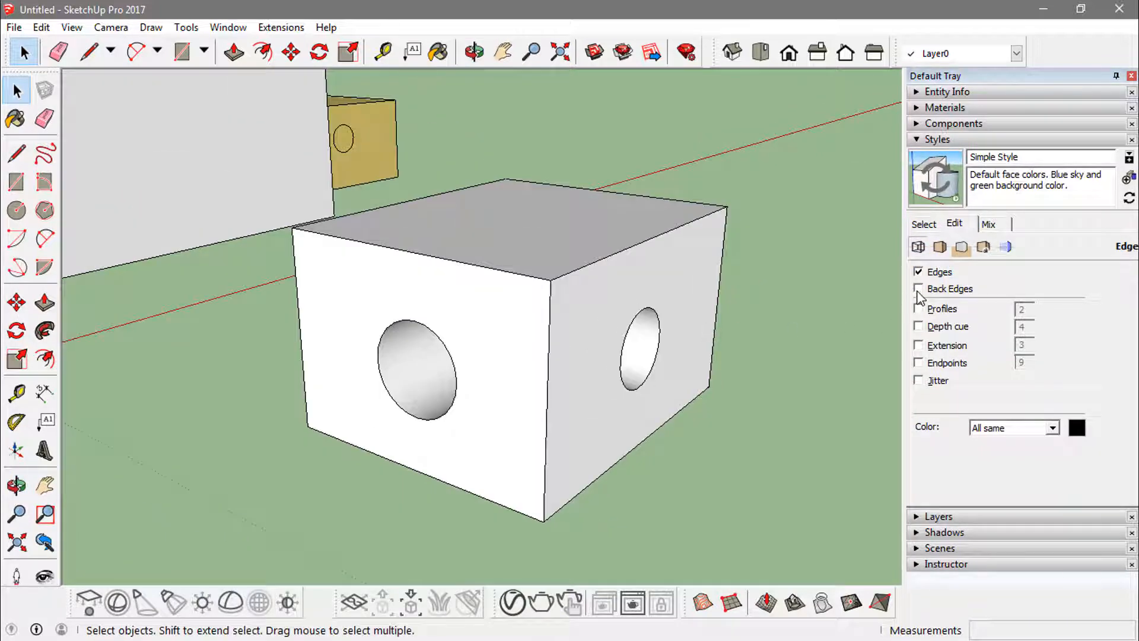
click(918, 288)
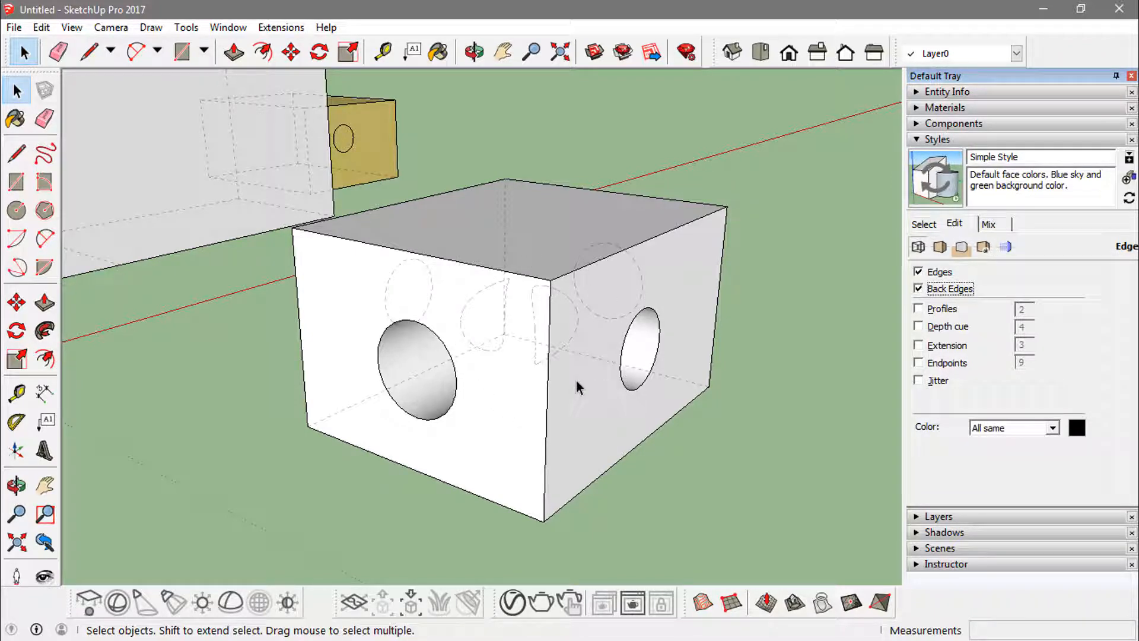
click(474, 51)
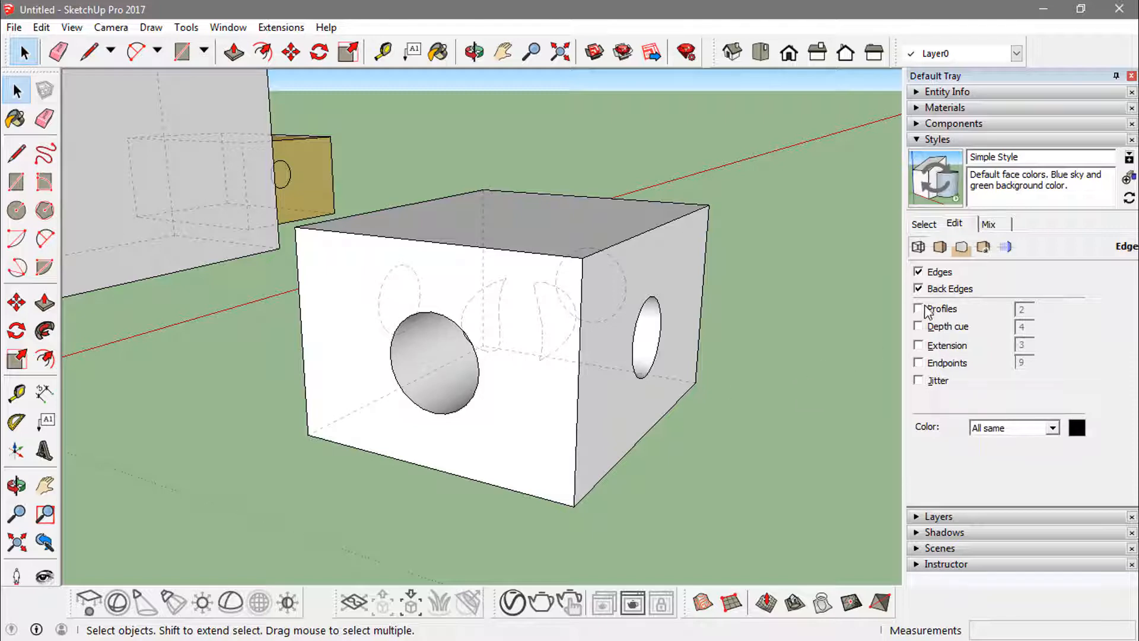
click(918, 308)
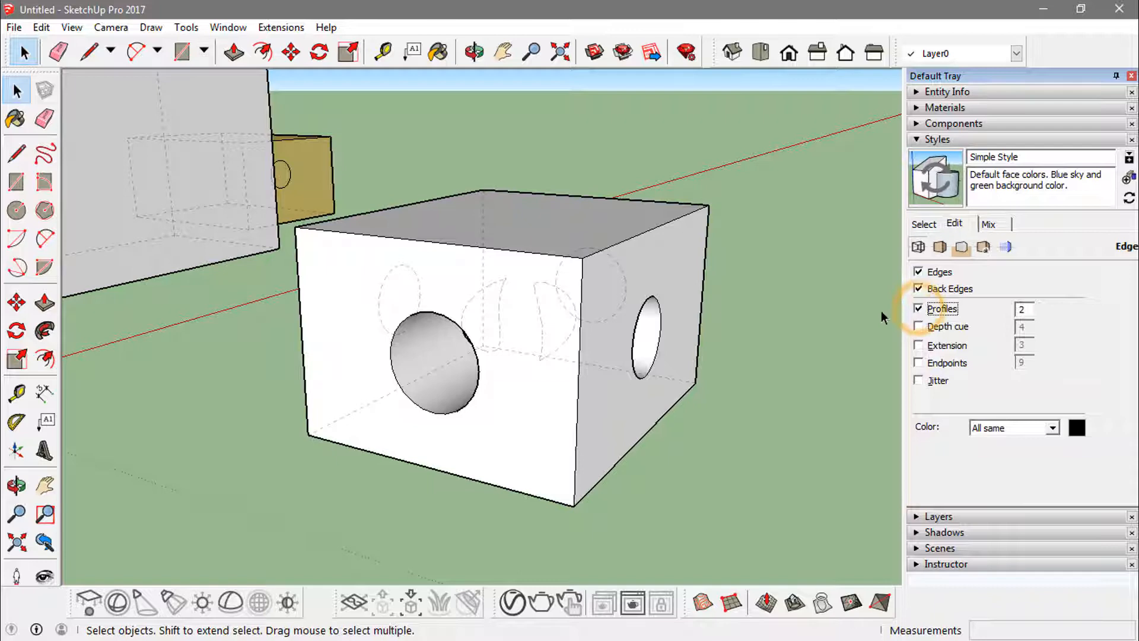
mouse_move(506, 193)
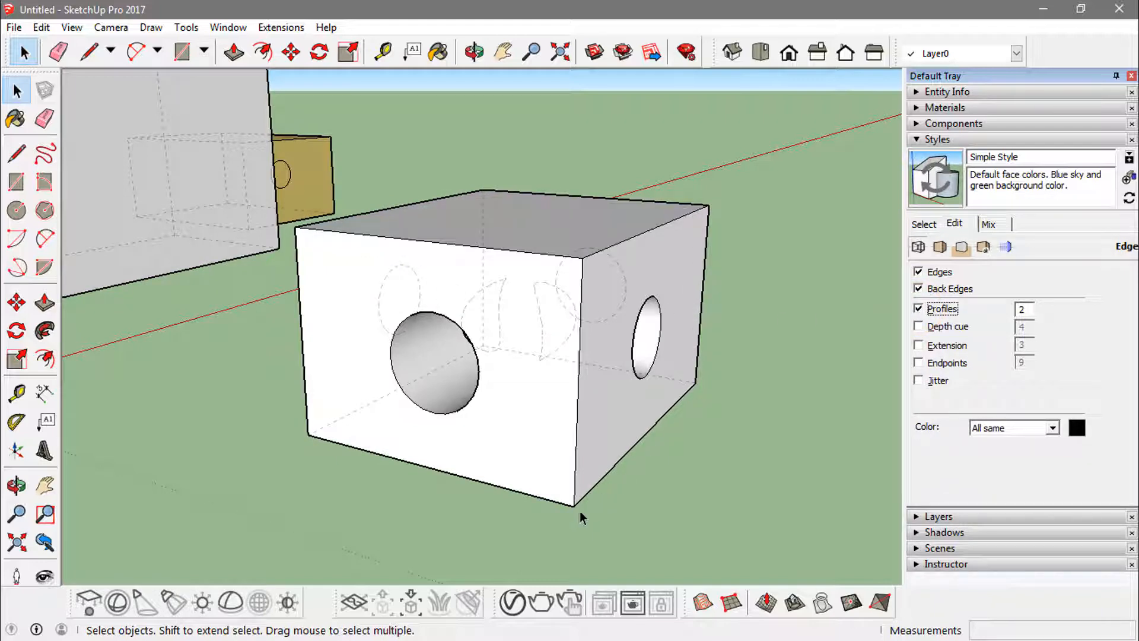
mouse_move(497, 182)
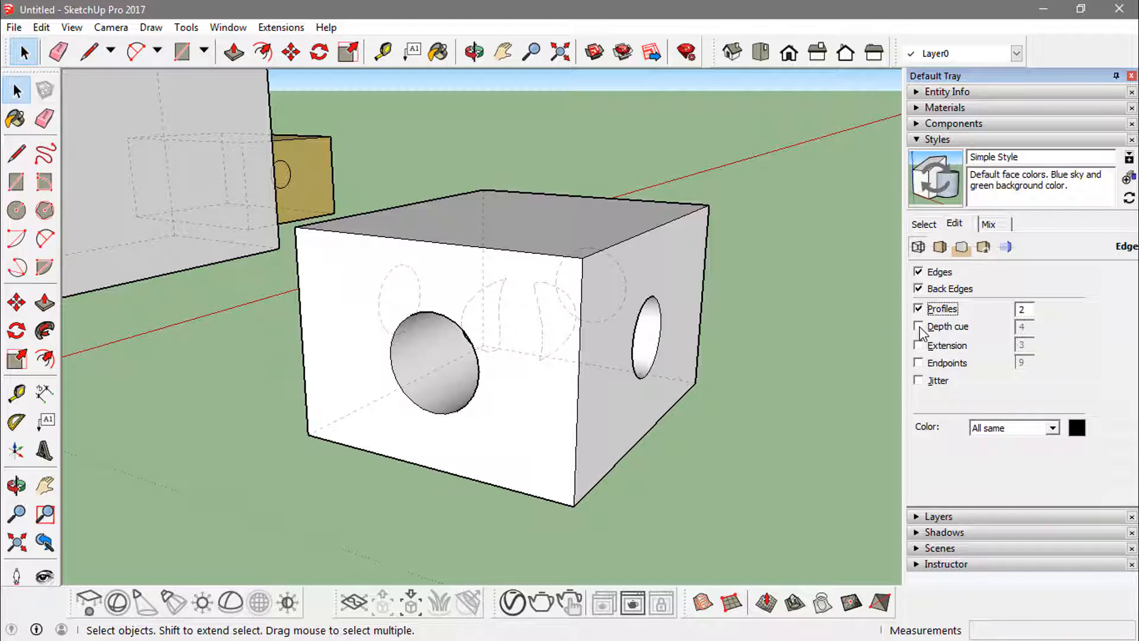
- Switch on Depth cue for the box's edge lines
click(919, 326)
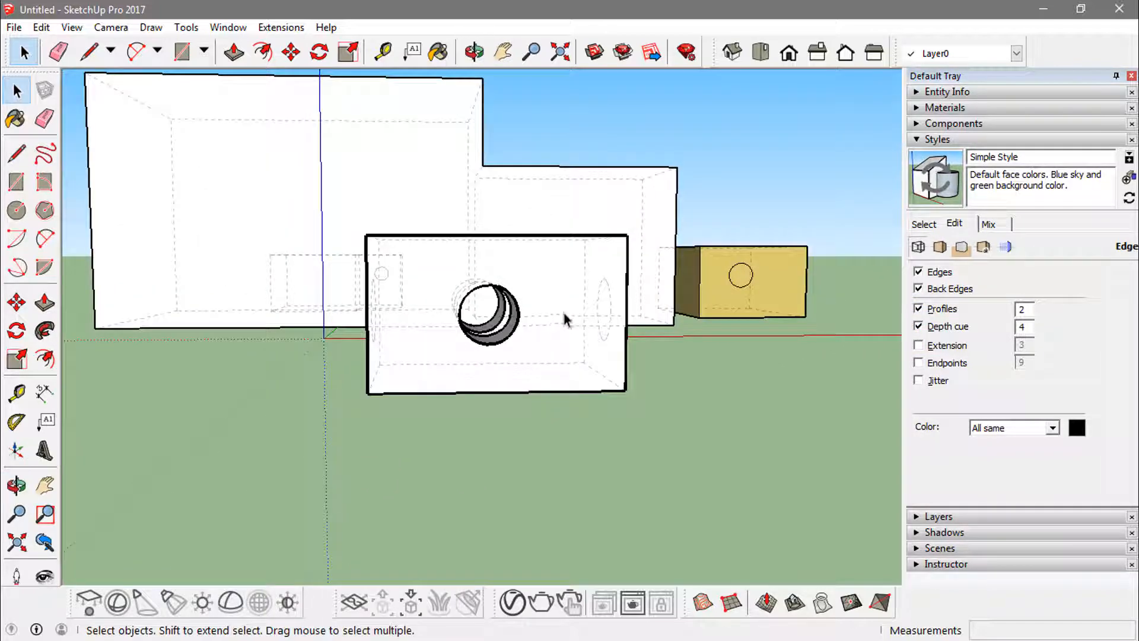
mouse_move(661, 378)
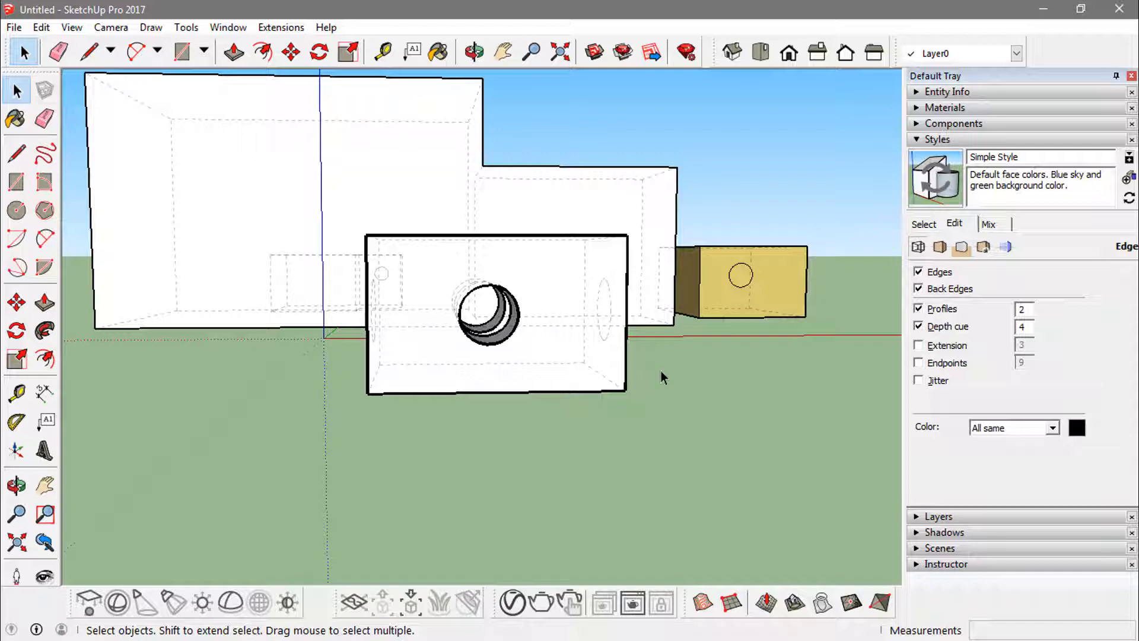
mouse_move(441, 306)
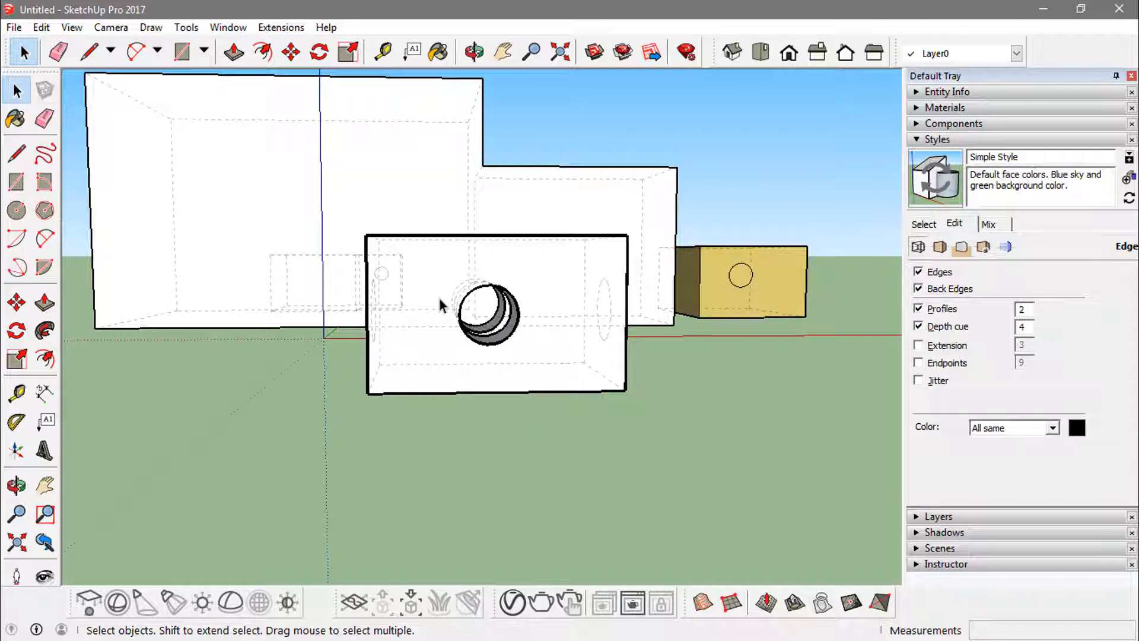
mouse_move(675, 325)
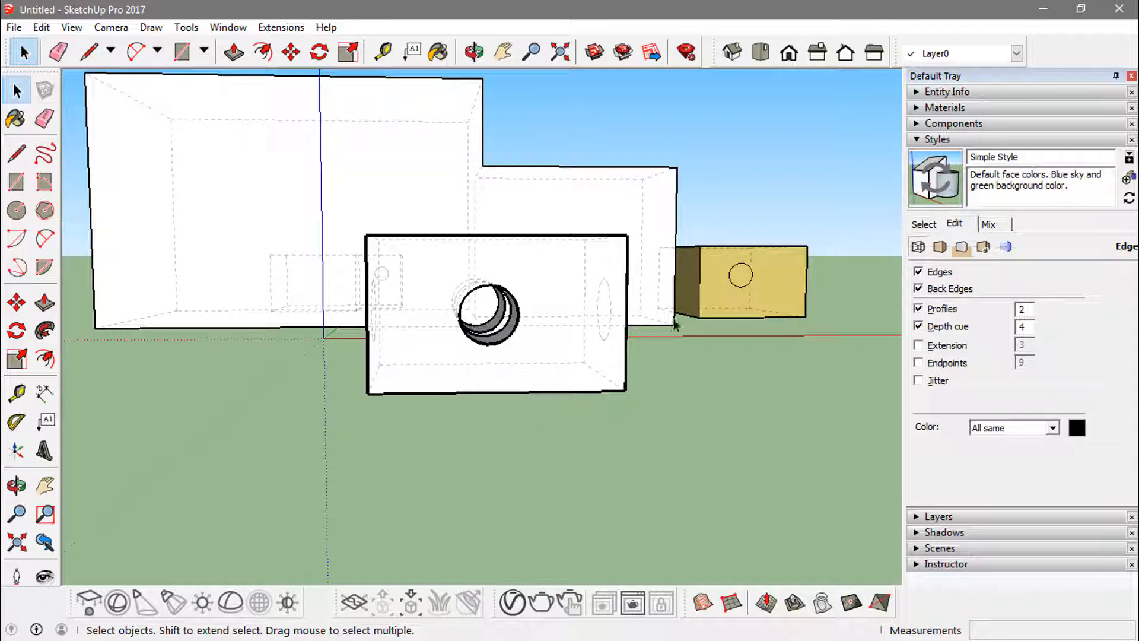
mouse_move(636, 205)
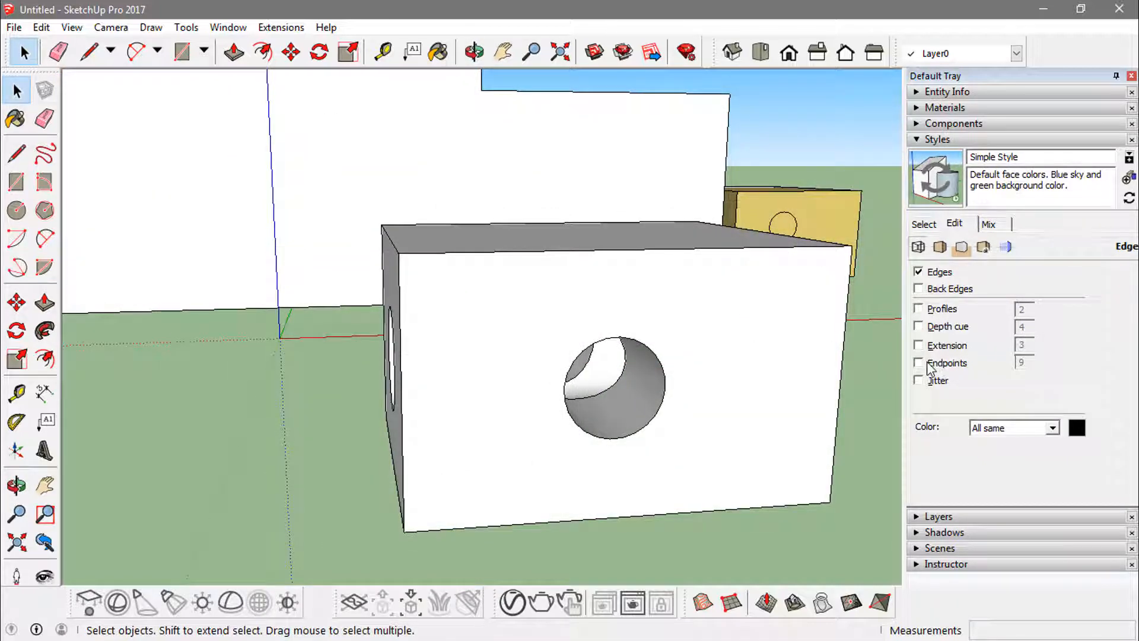
- Enable Extension and set its length to 10 so edges overshoot the corners
click(918, 345)
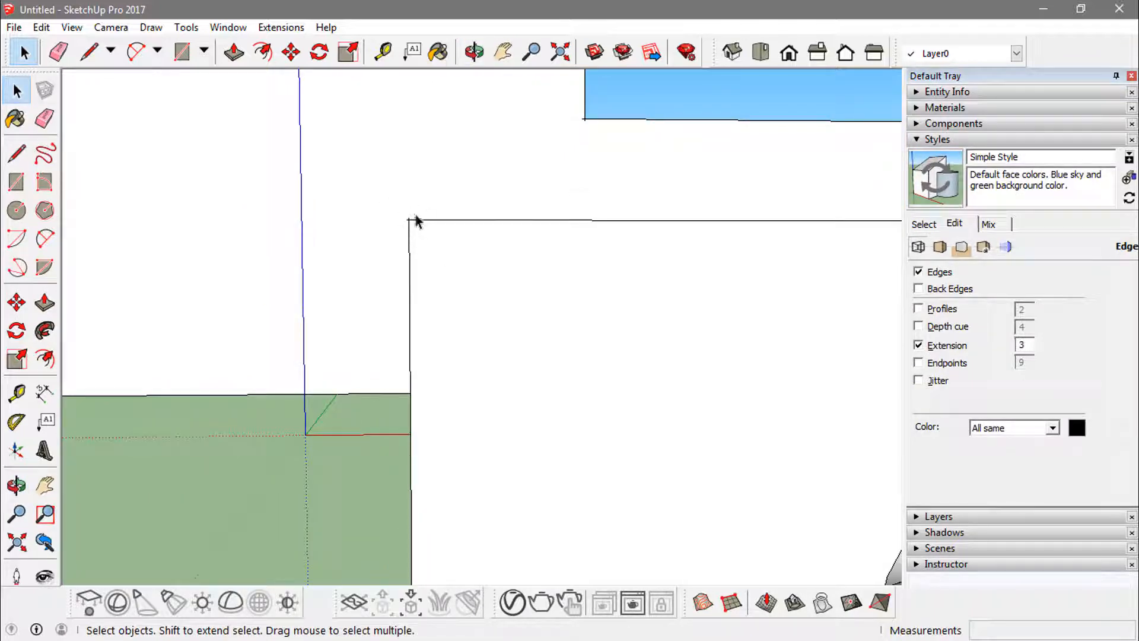
mouse_move(443, 230)
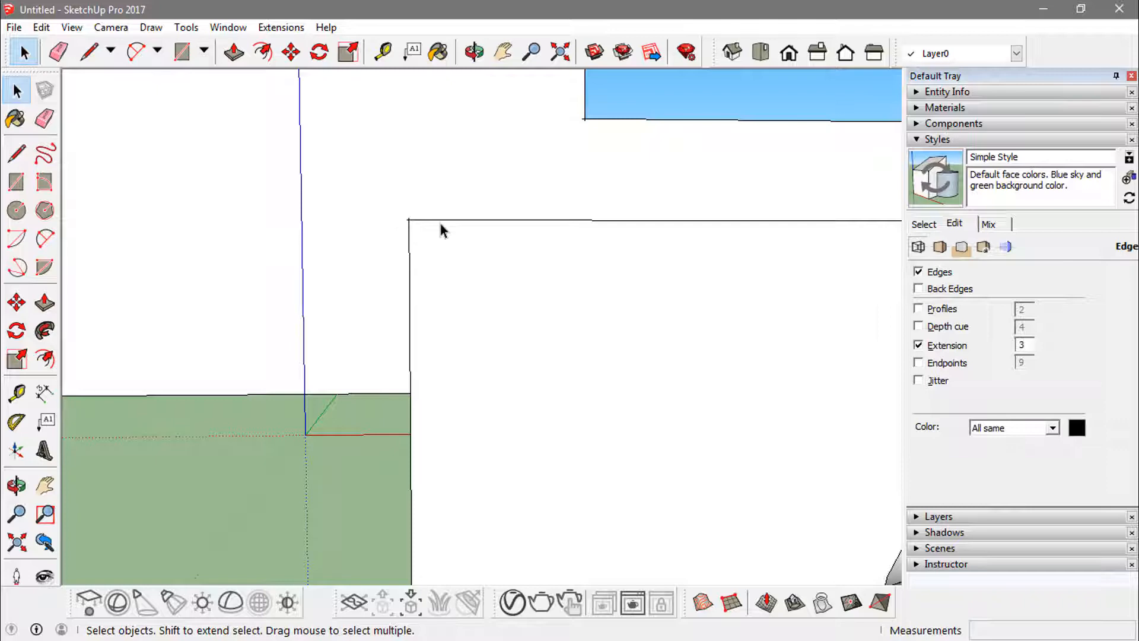
mouse_move(987, 361)
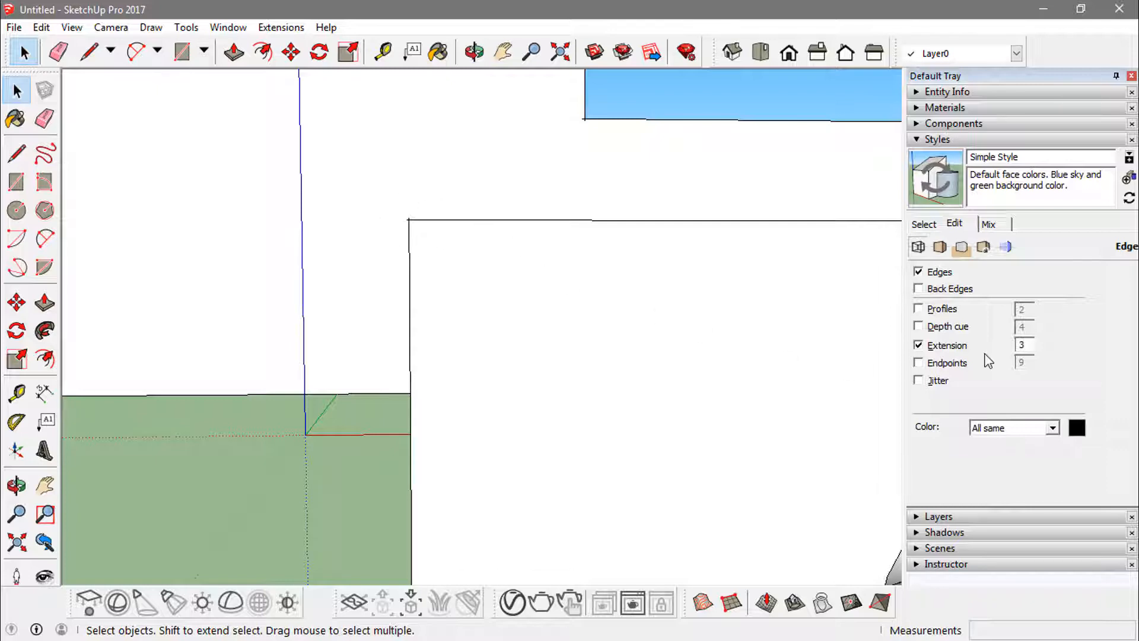
triple_click(1022, 344)
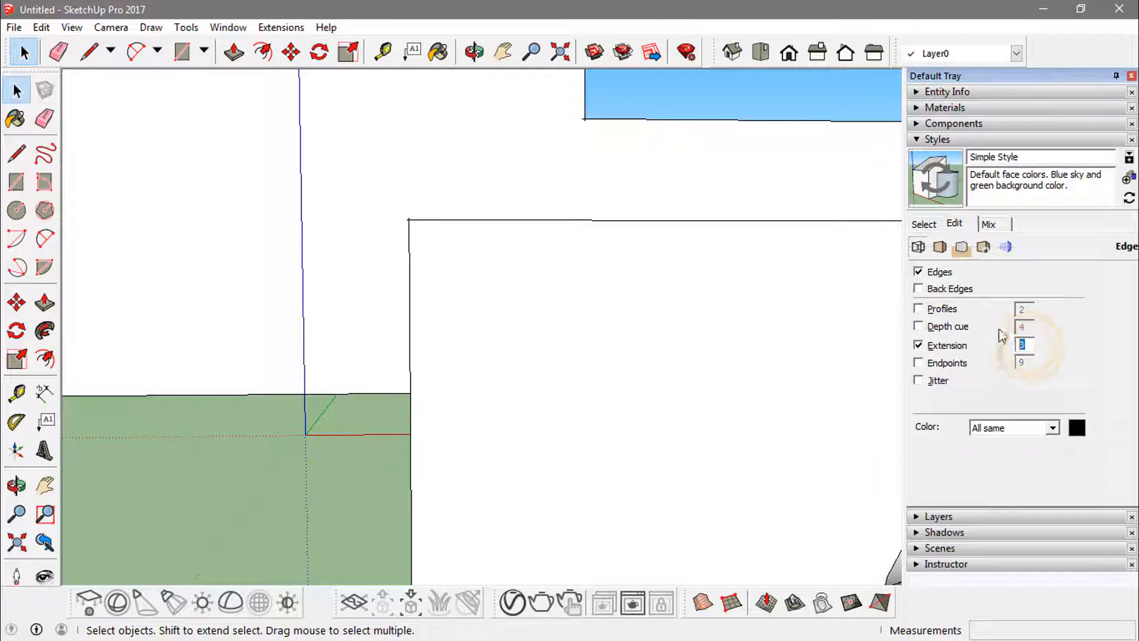
mouse_move(1002, 348)
text(10)
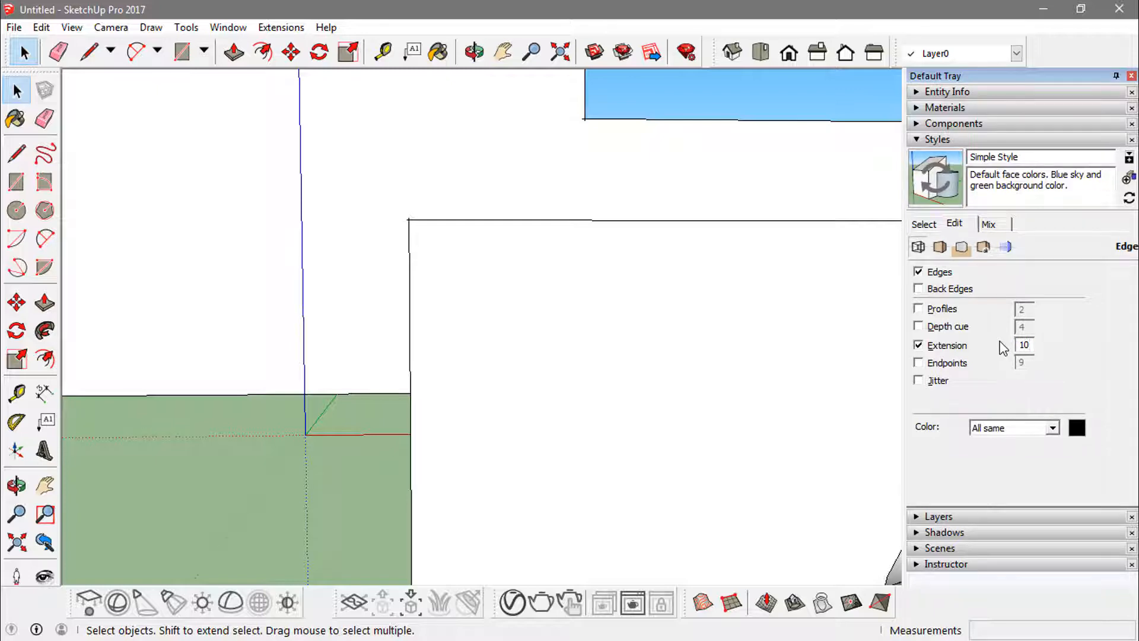
mouse_move(387, 236)
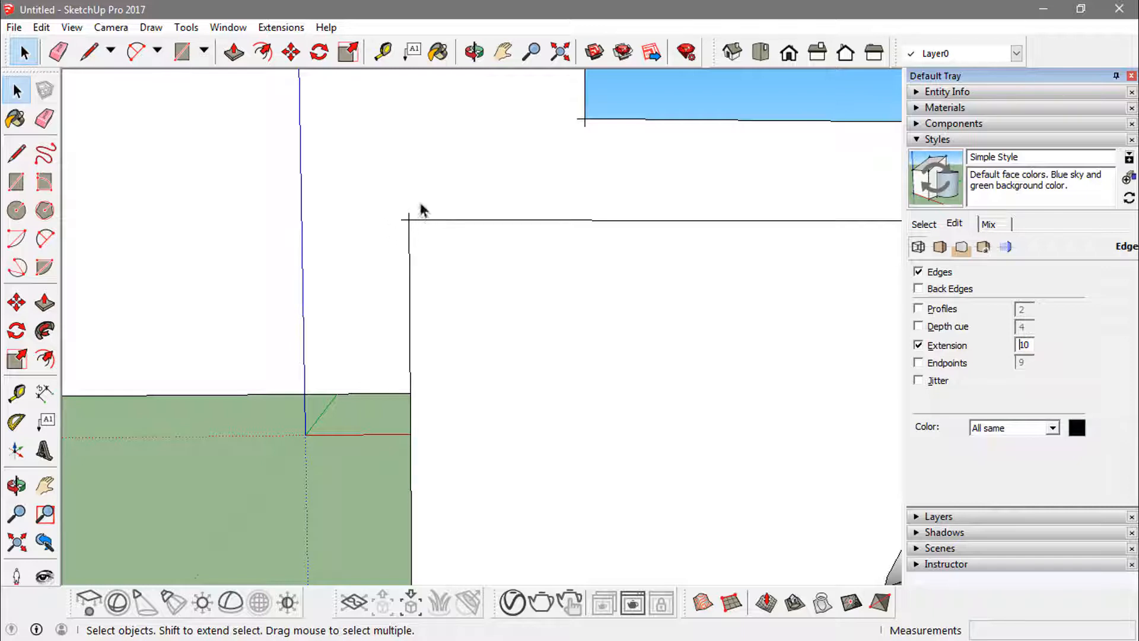
mouse_move(405, 245)
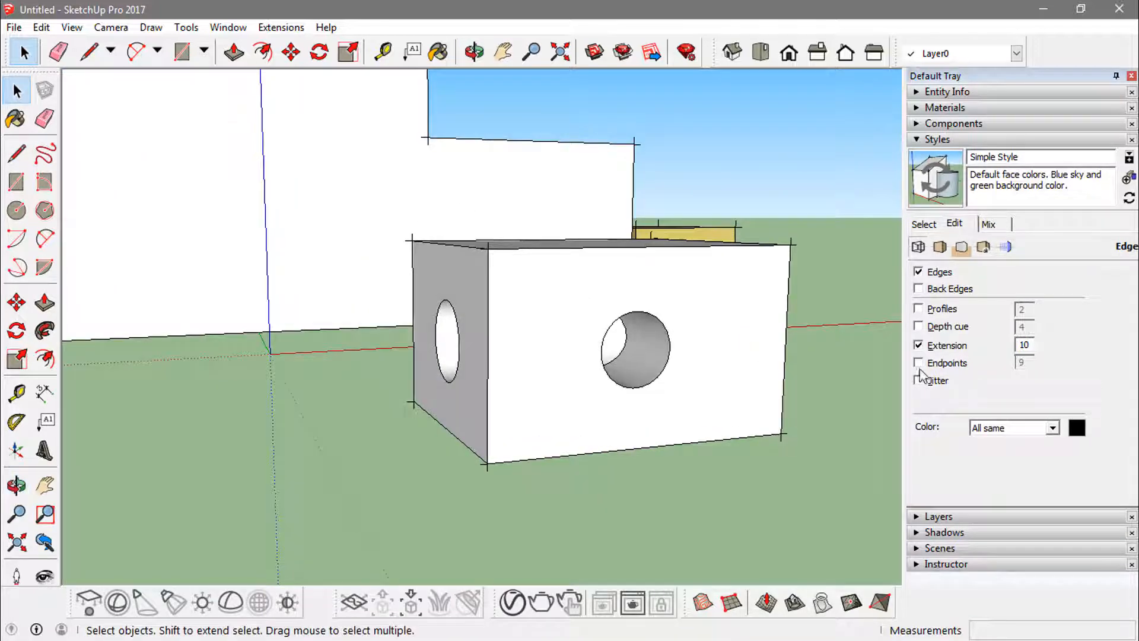
- Uncheck Extension so the edges end cleanly at the corners
click(918, 363)
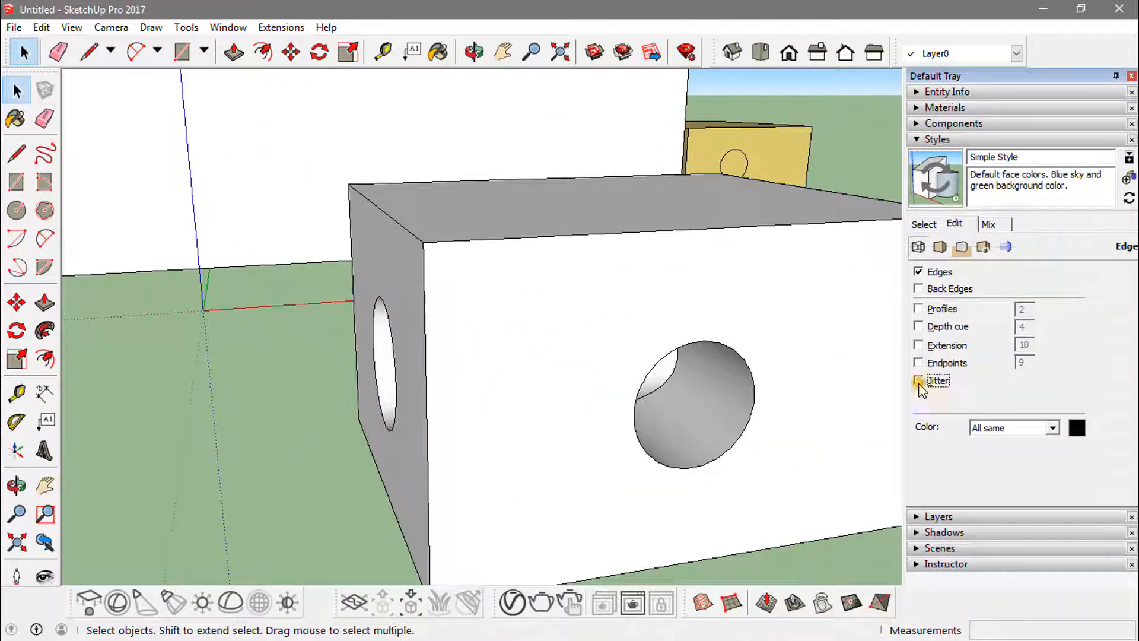
- Enable Jitter and select the box's right and top faces to inspect the sketchy edges
click(918, 380)
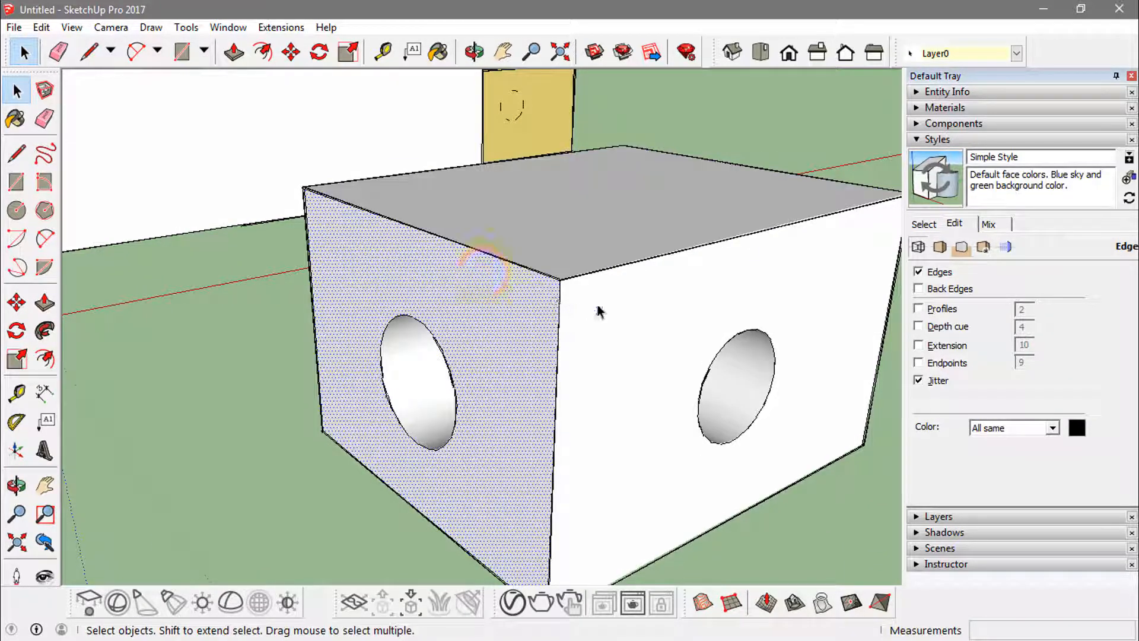
click(599, 305)
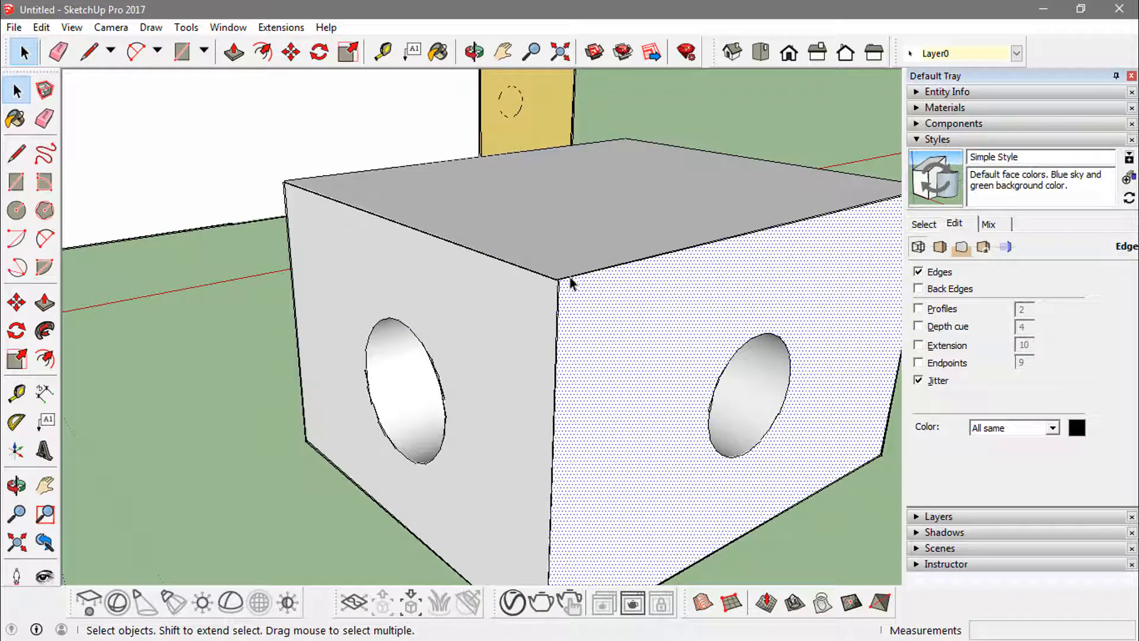
mouse_move(551, 353)
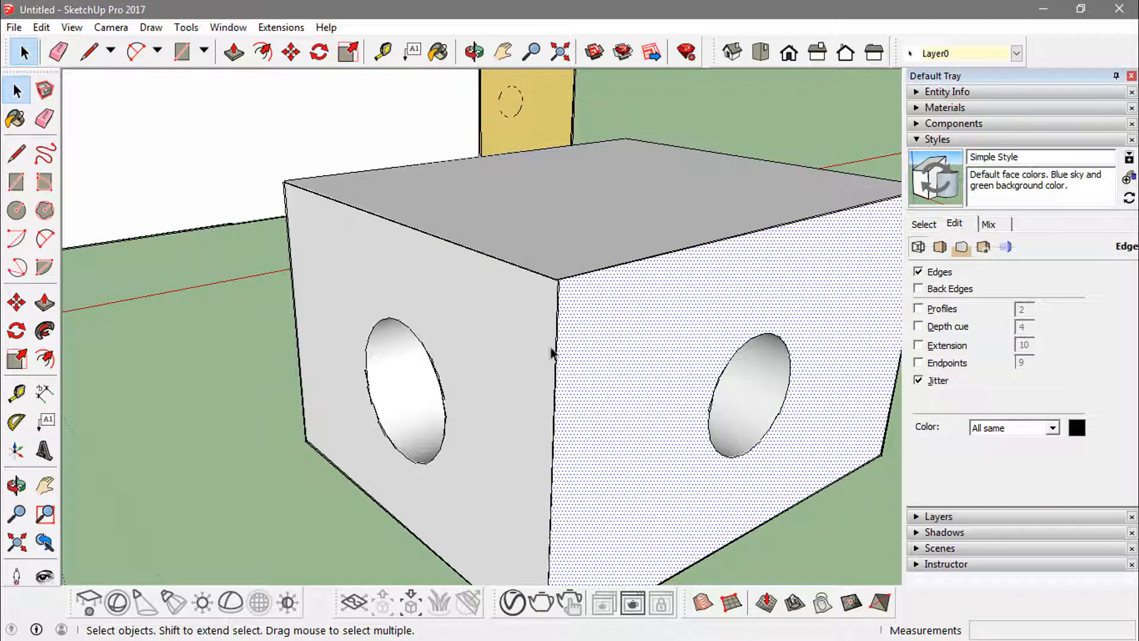
mouse_move(557, 249)
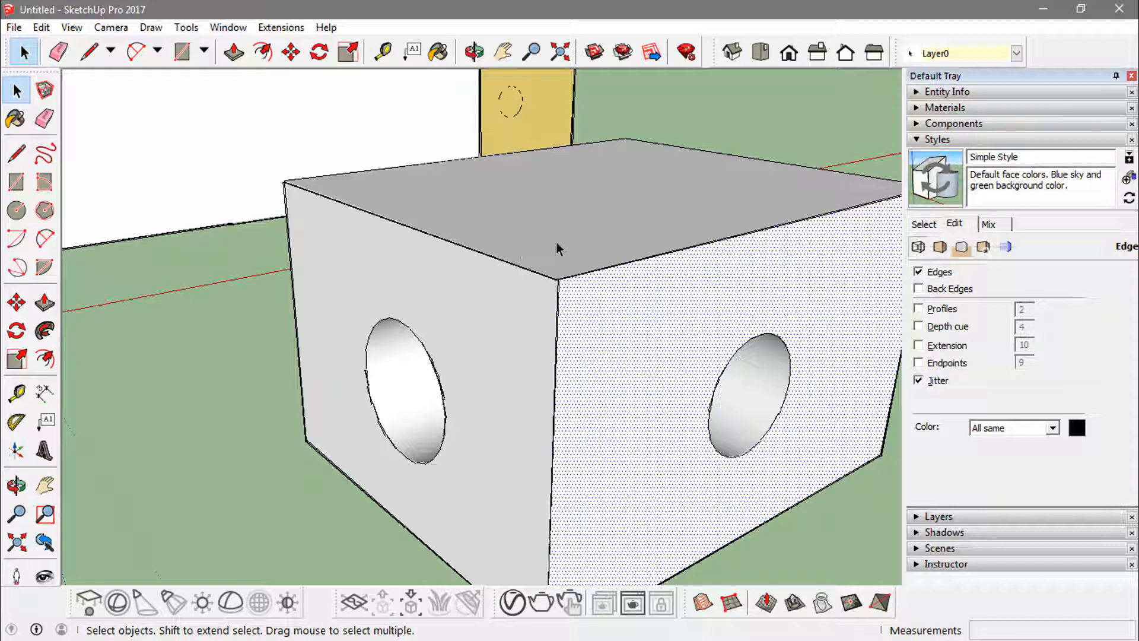
click(589, 239)
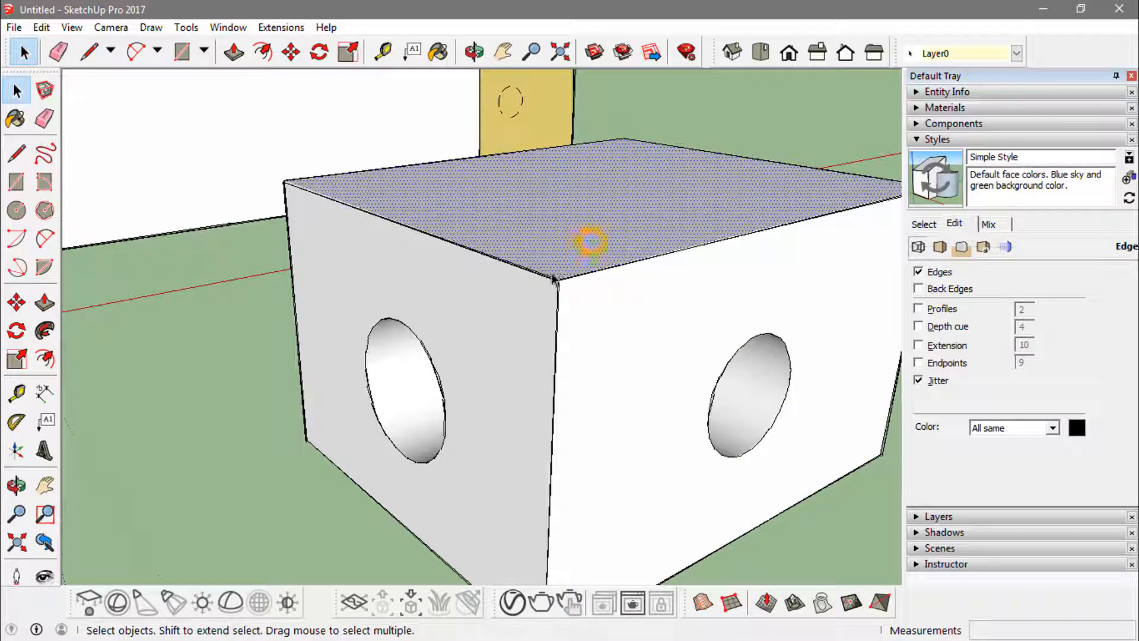